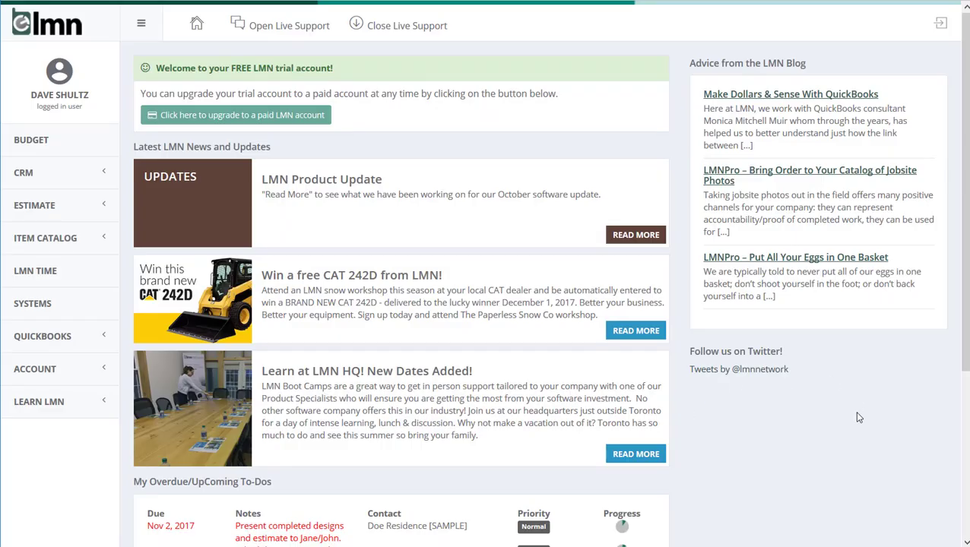
{"action": "mouse_move", "coordinate": [273, 306]}
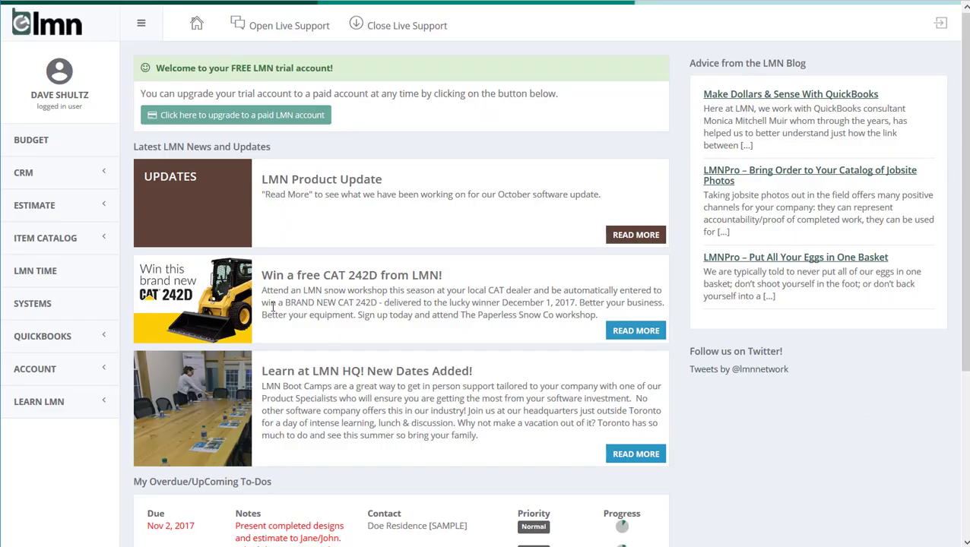
- Expand the Estimate section to reveal its settings pages, including Terms + Conditions
{"action": "left_click", "coordinate": [34, 205]}
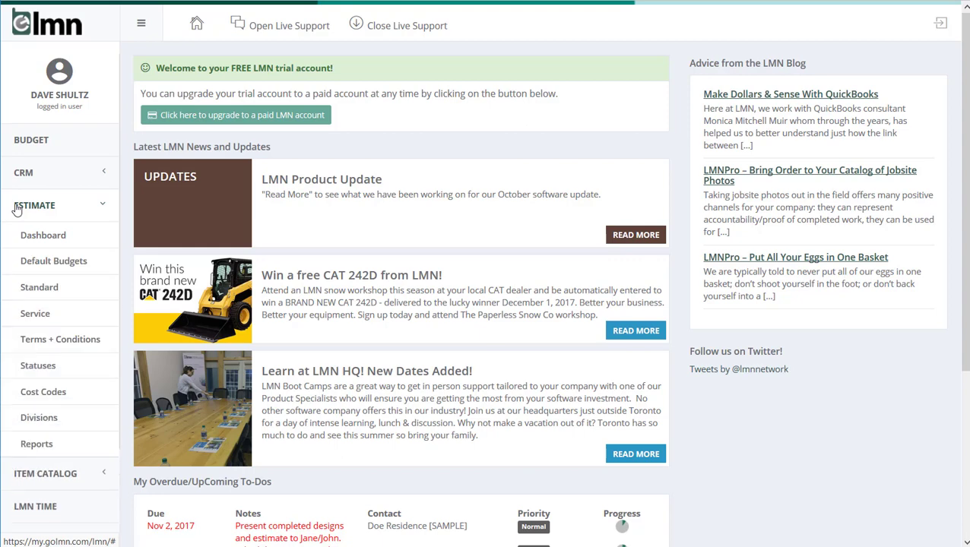
{"action": "left_click", "coordinate": [59, 338]}
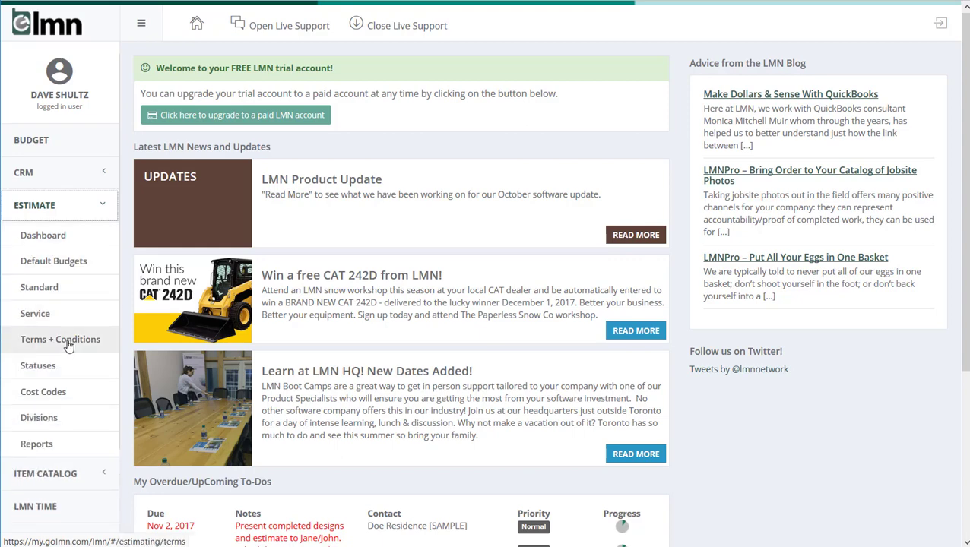
- Show the Terms and Conditions list with its seven sample terms
{"action": "left_click", "coordinate": [60, 339]}
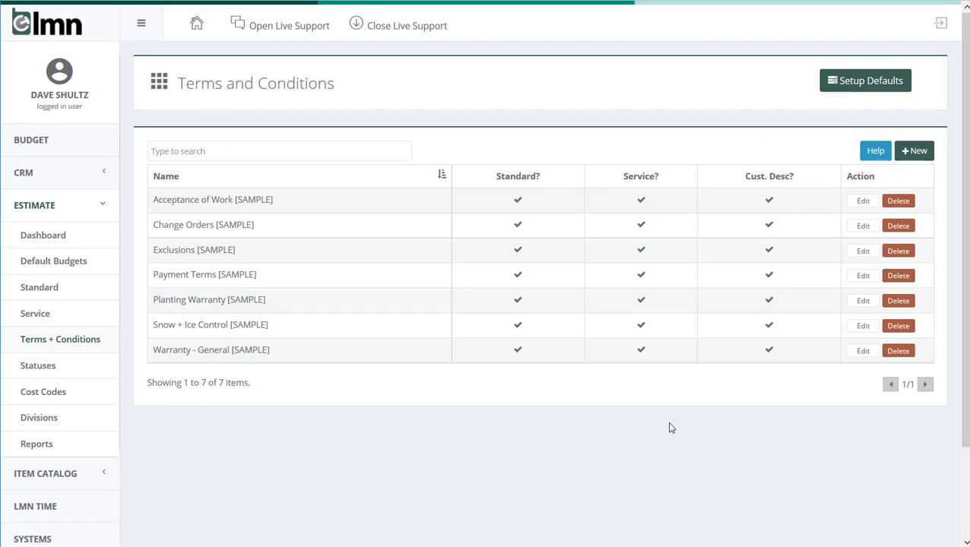
{"action": "mouse_move", "coordinate": [604, 476]}
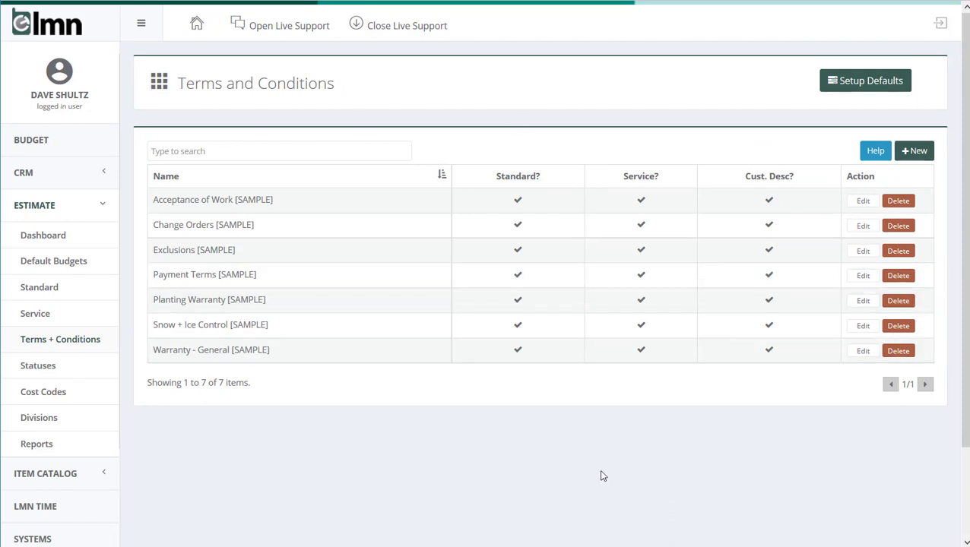
{"action": "mouse_move", "coordinate": [452, 442]}
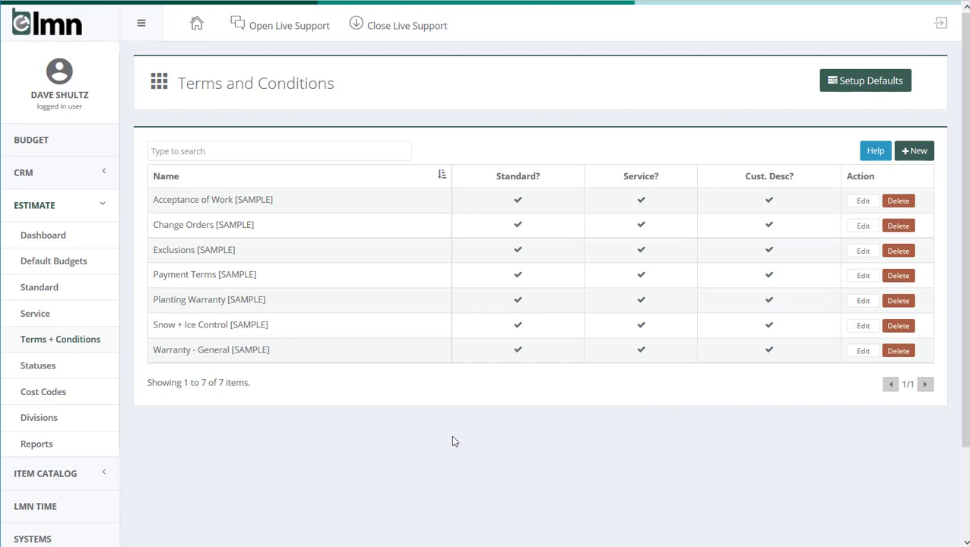
{"action": "mouse_move", "coordinate": [223, 280]}
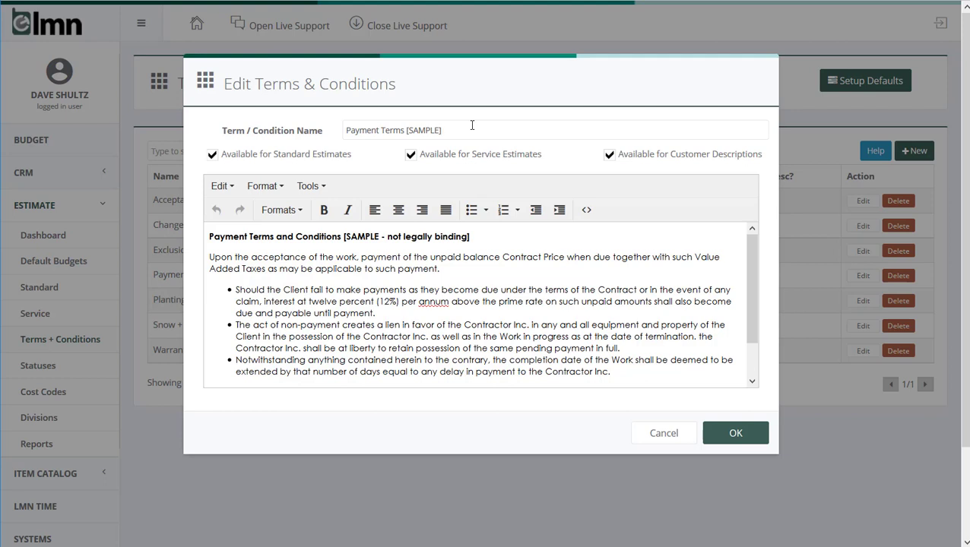
{"action": "left_click", "coordinate": [441, 130]}
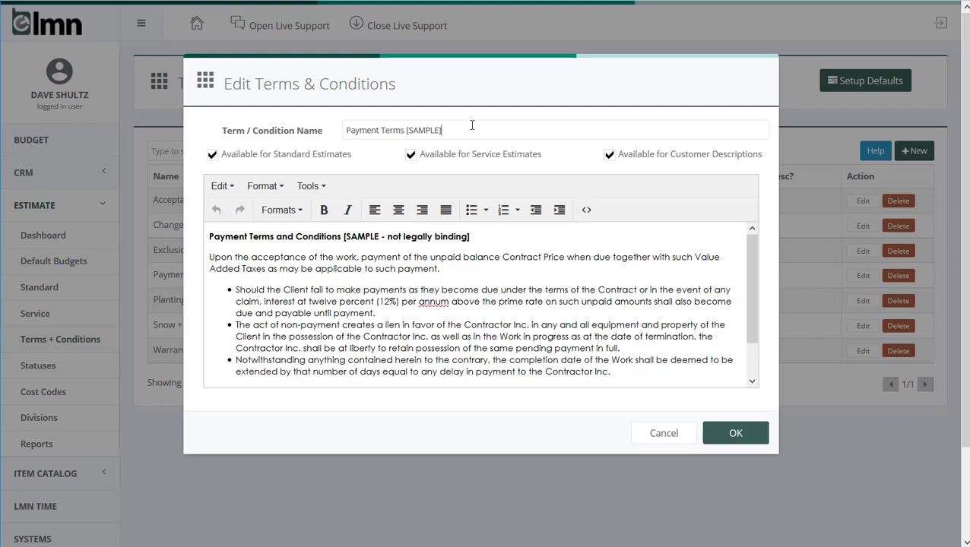
{"action": "double_click", "coordinate": [424, 130]}
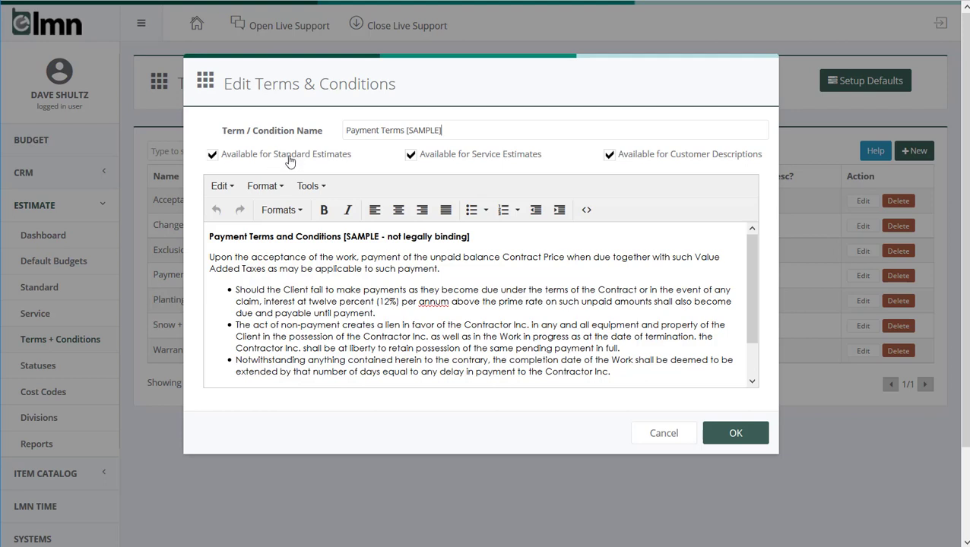
{"action": "mouse_move", "coordinate": [341, 158]}
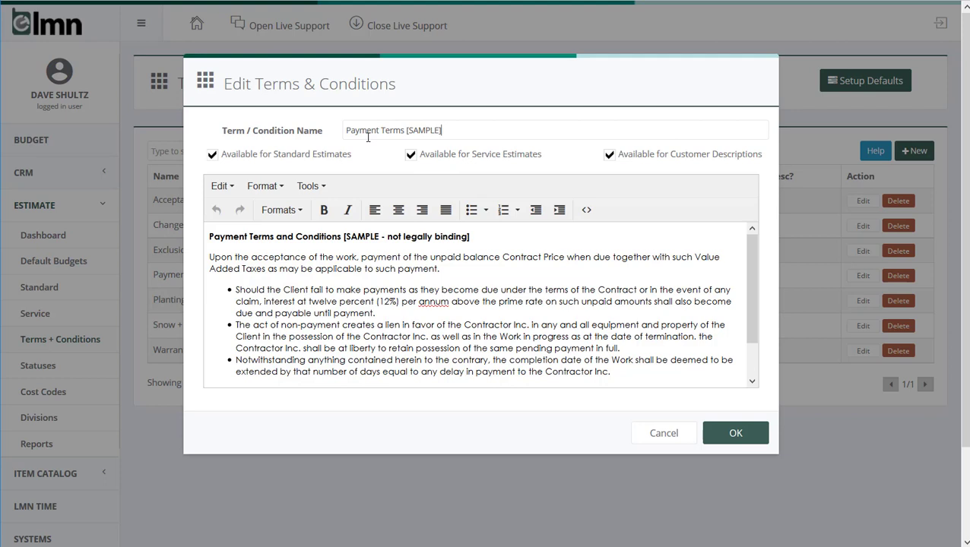
{"action": "left_click", "coordinate": [213, 155]}
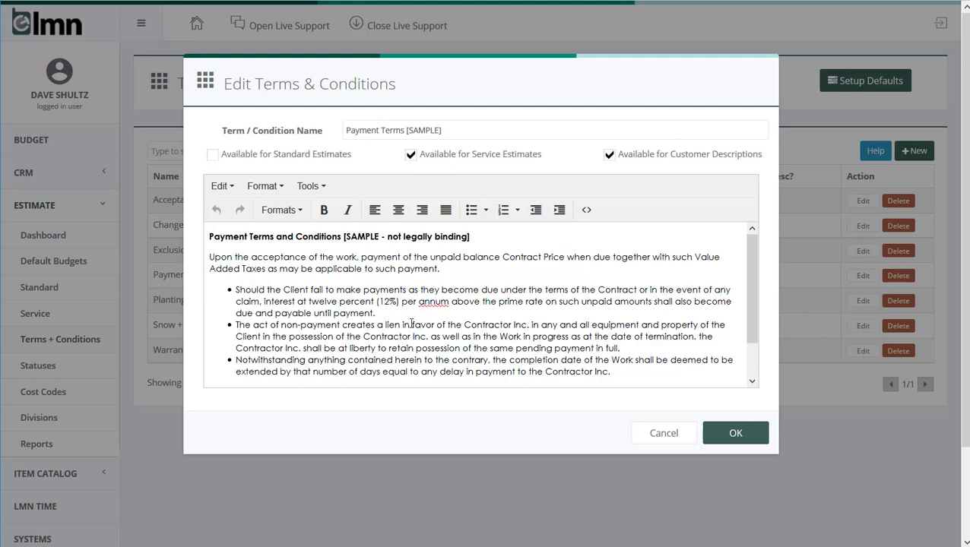
{"action": "mouse_move", "coordinate": [494, 315]}
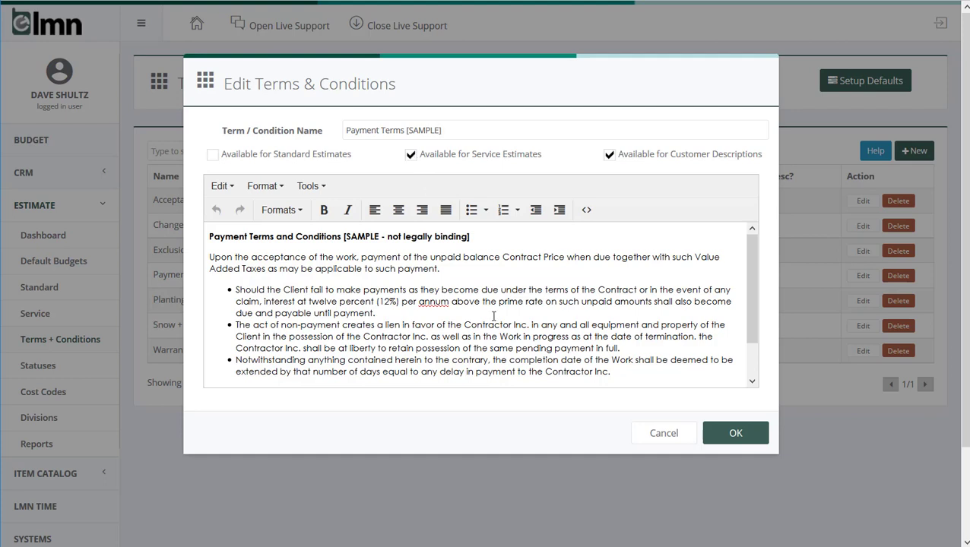
{"action": "left_click", "coordinate": [213, 155]}
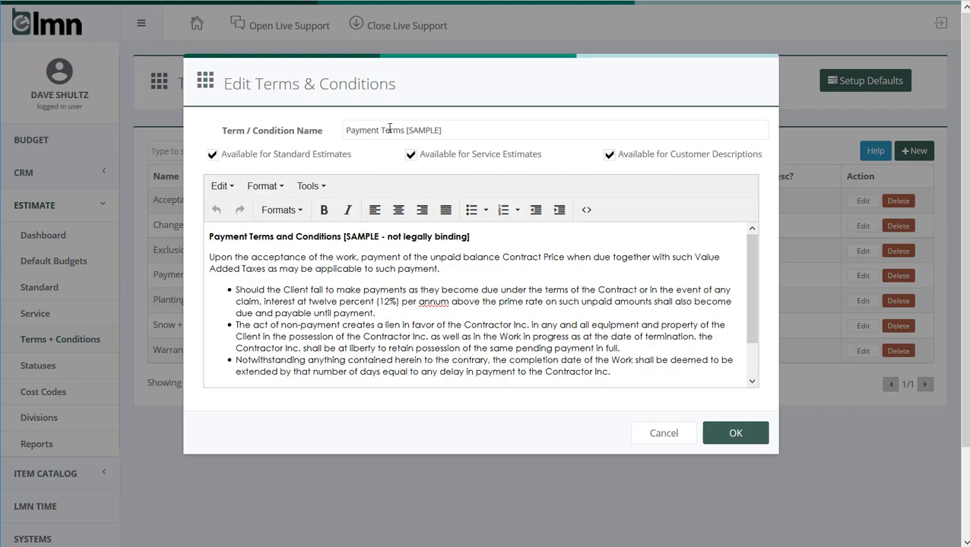
{"action": "mouse_move", "coordinate": [678, 166]}
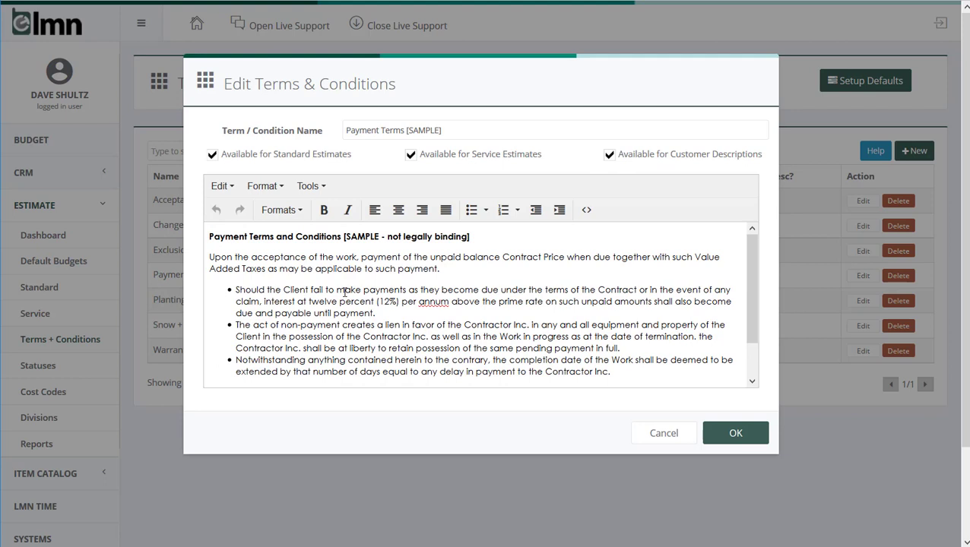
{"action": "mouse_move", "coordinate": [386, 123]}
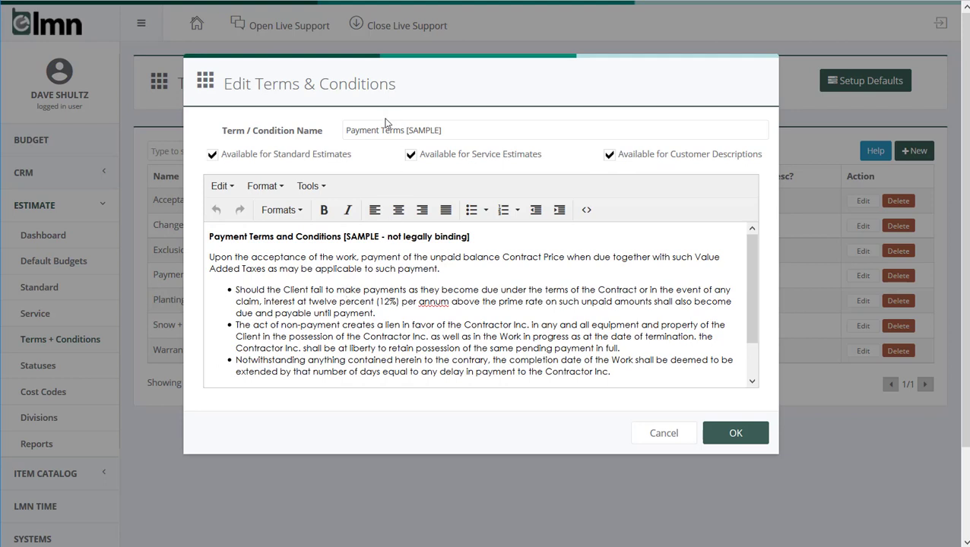
{"action": "mouse_move", "coordinate": [338, 298]}
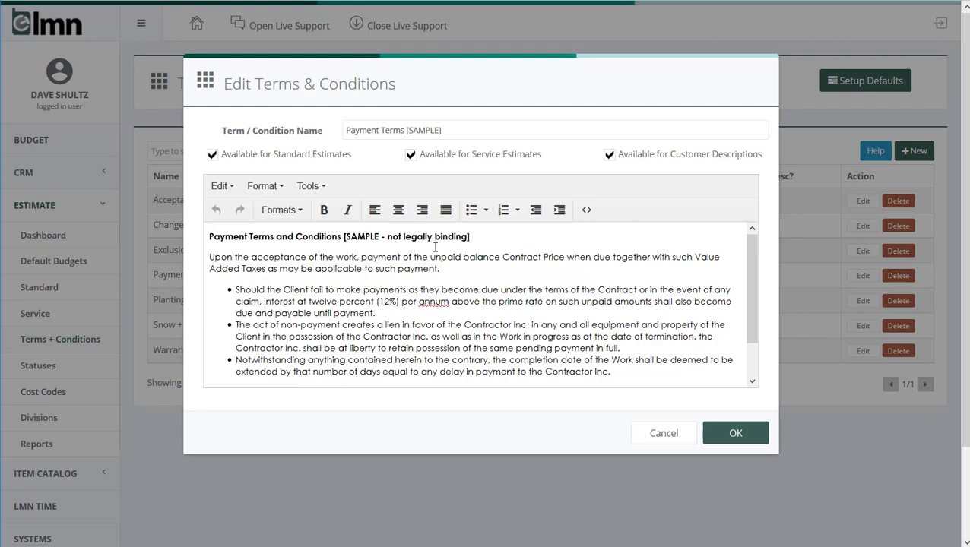
{"action": "mouse_move", "coordinate": [334, 277]}
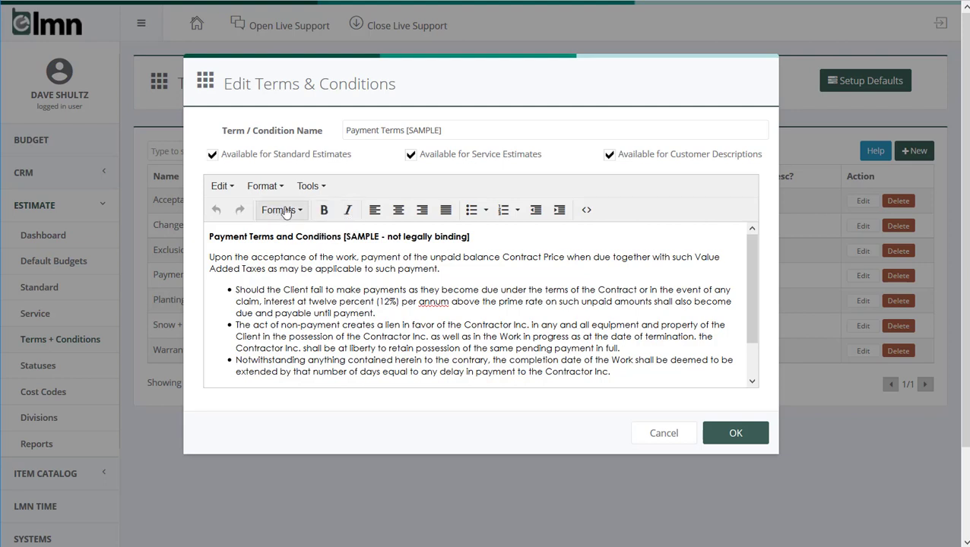
{"action": "left_click", "coordinate": [278, 210]}
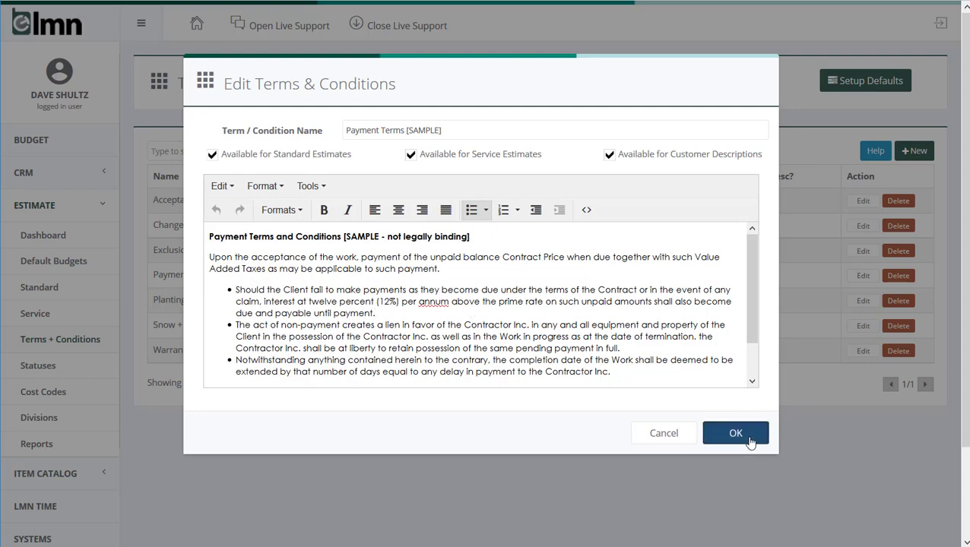
- Accept the Payment Terms [SAMPLE] edits and return to the seven-item list
{"action": "left_click", "coordinate": [735, 433]}
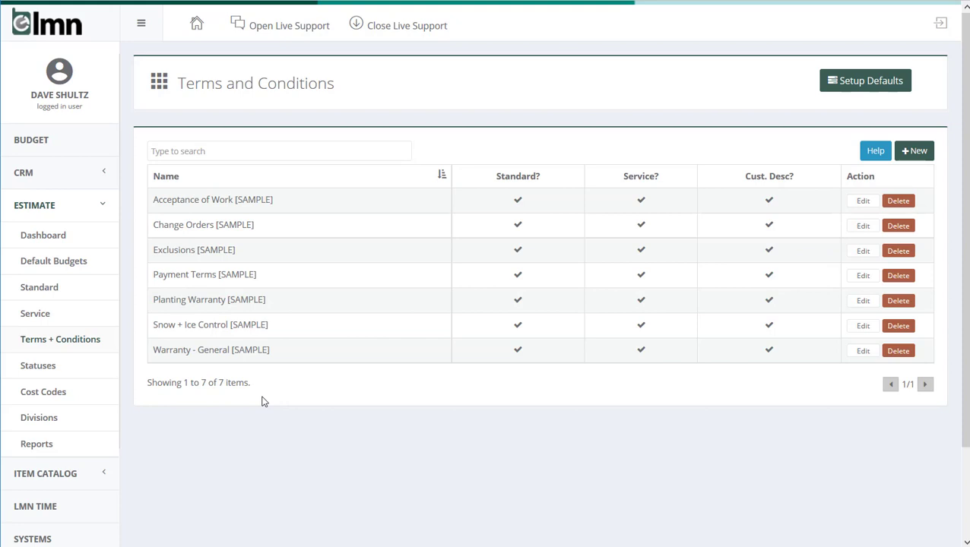
{"action": "mouse_move", "coordinate": [266, 198]}
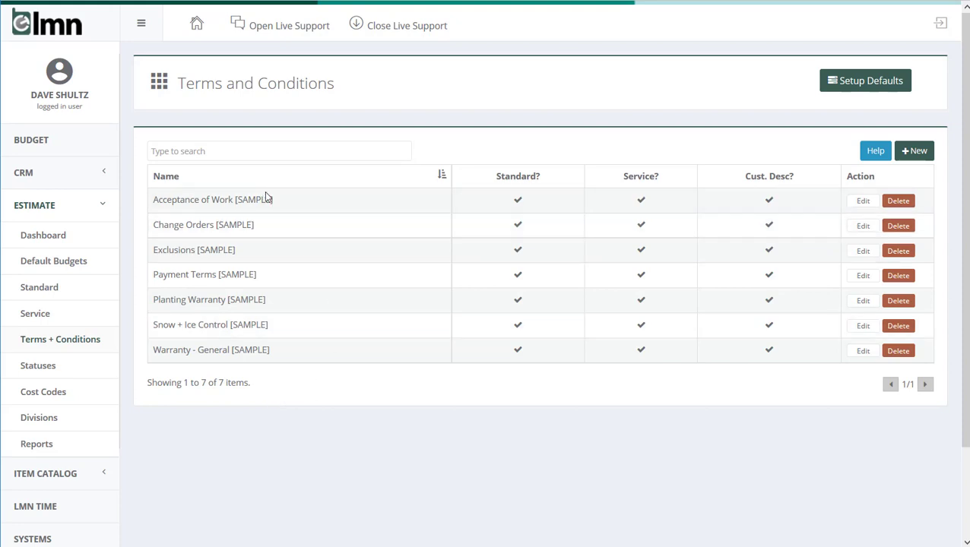
{"action": "mouse_move", "coordinate": [296, 486]}
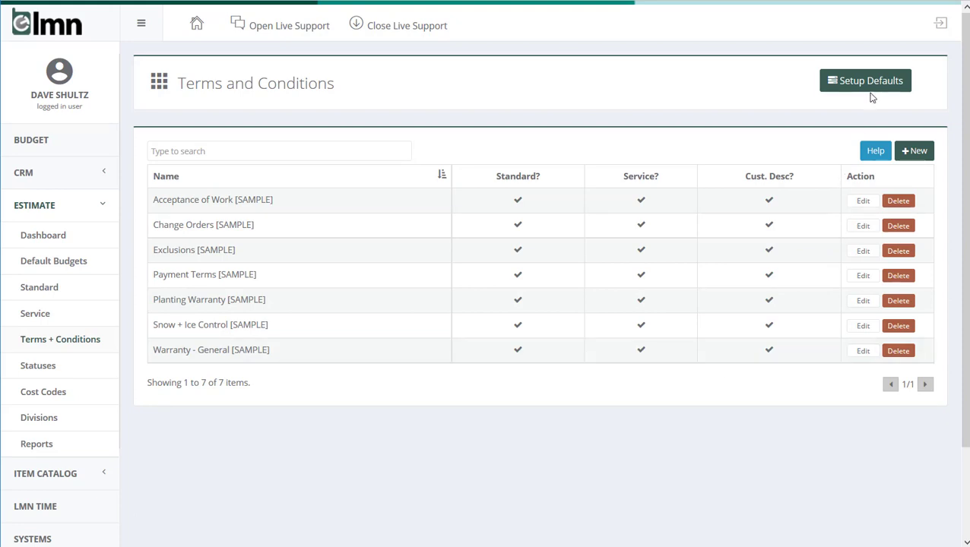
- Bring up the Terms & Conditions Defaults setup and preview the standard footer and header
{"action": "left_click", "coordinate": [865, 81]}
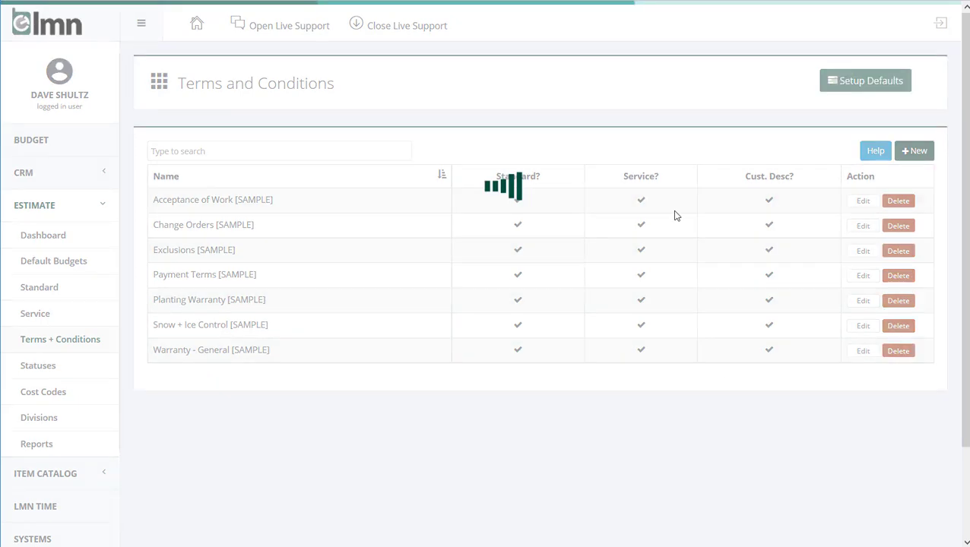
{"action": "left_click", "coordinate": [865, 80]}
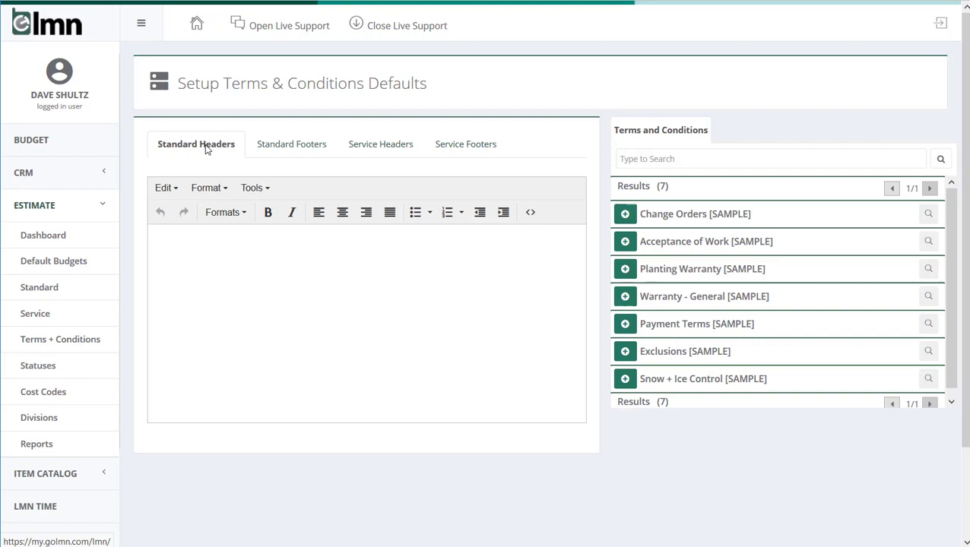
{"action": "left_click", "coordinate": [291, 144]}
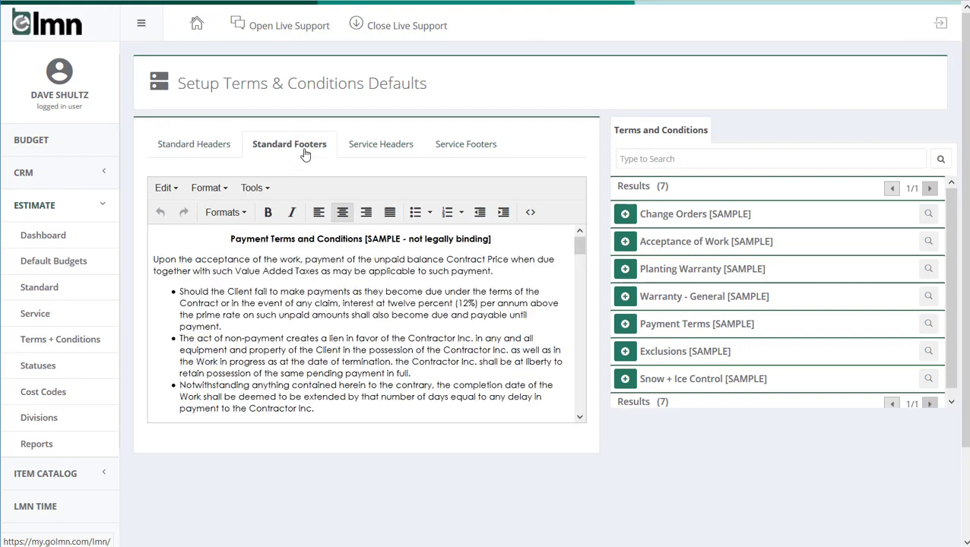
{"action": "left_click", "coordinate": [194, 143]}
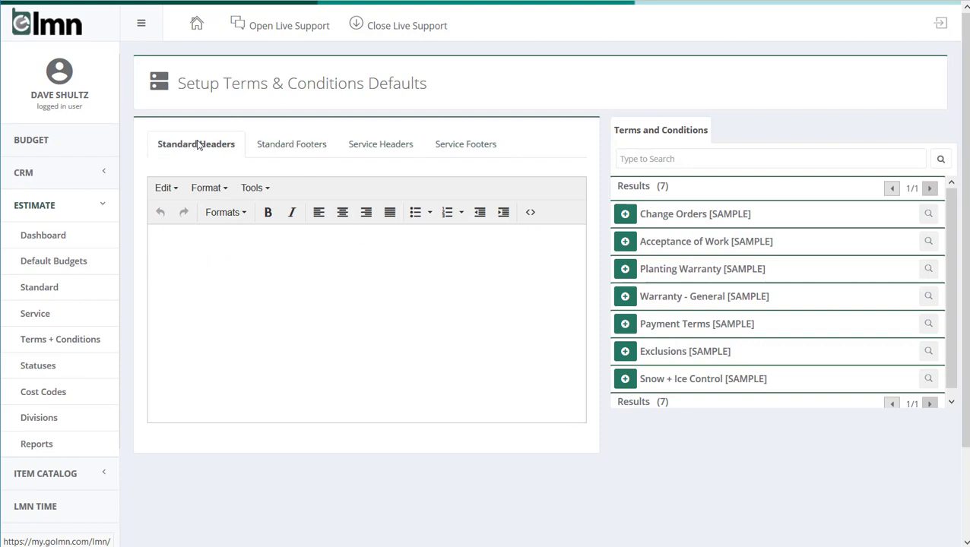
{"action": "mouse_move", "coordinate": [193, 144]}
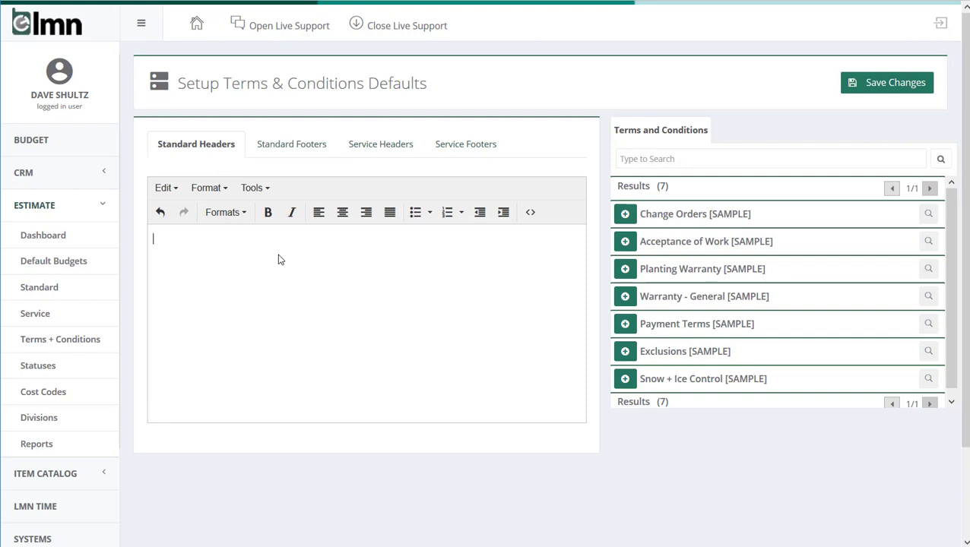
- Set the standard header to 'Thank you for giving our company the opportunity to quote on this work!'
{"action": "type", "text": "Thank you for giving our company the opportunity to quote on this work!"}
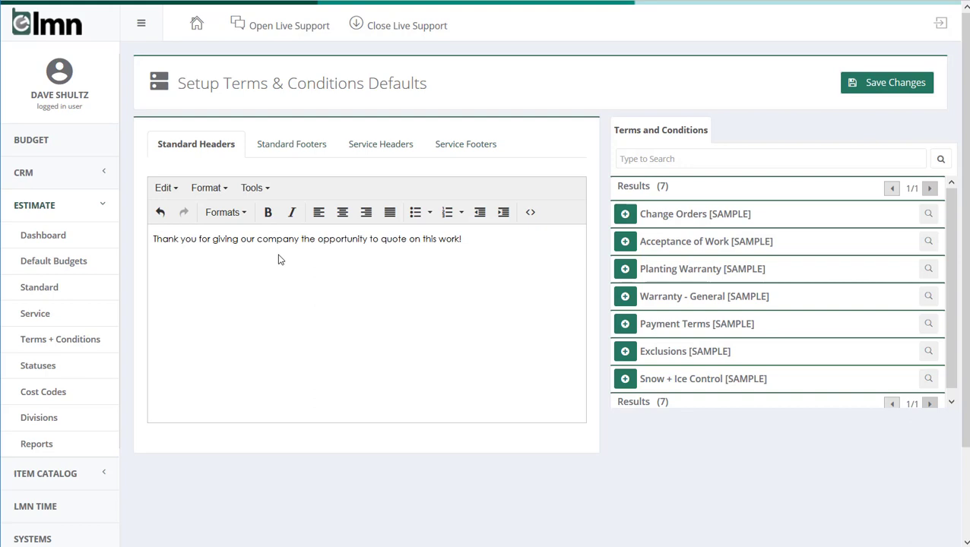
{"action": "left_click", "coordinate": [886, 82]}
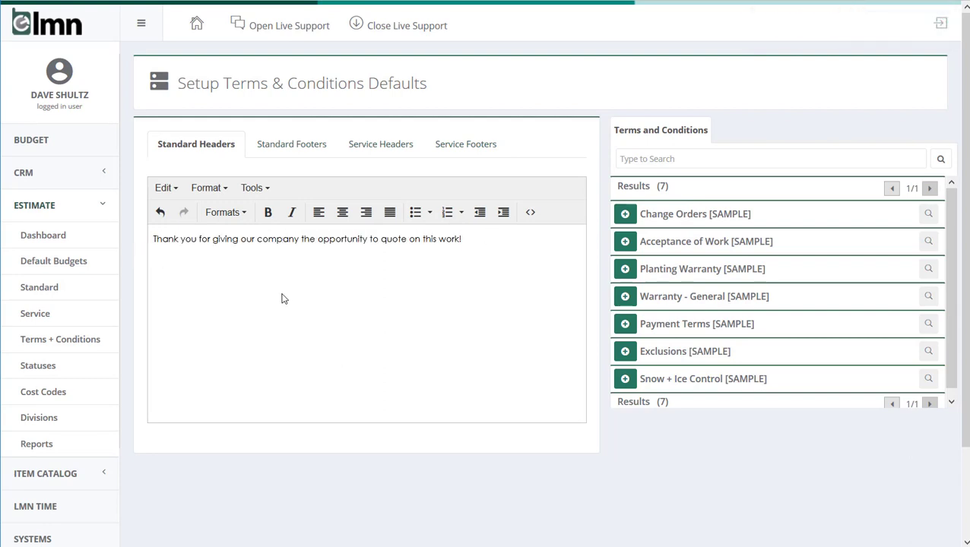
{"action": "mouse_move", "coordinate": [291, 148]}
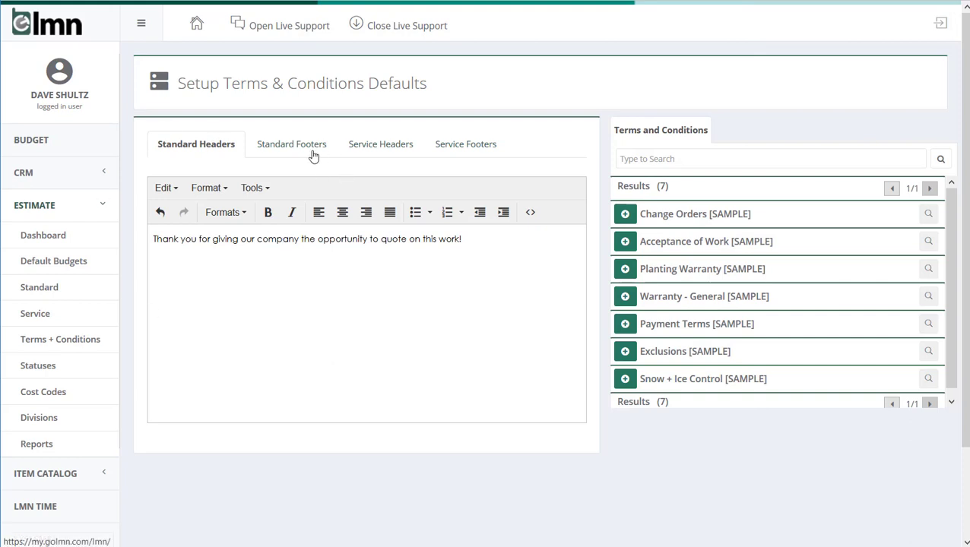
- Review the standard footer's sample payment, exclusions, extra-work and warranty clauses
{"action": "left_click", "coordinate": [292, 143]}
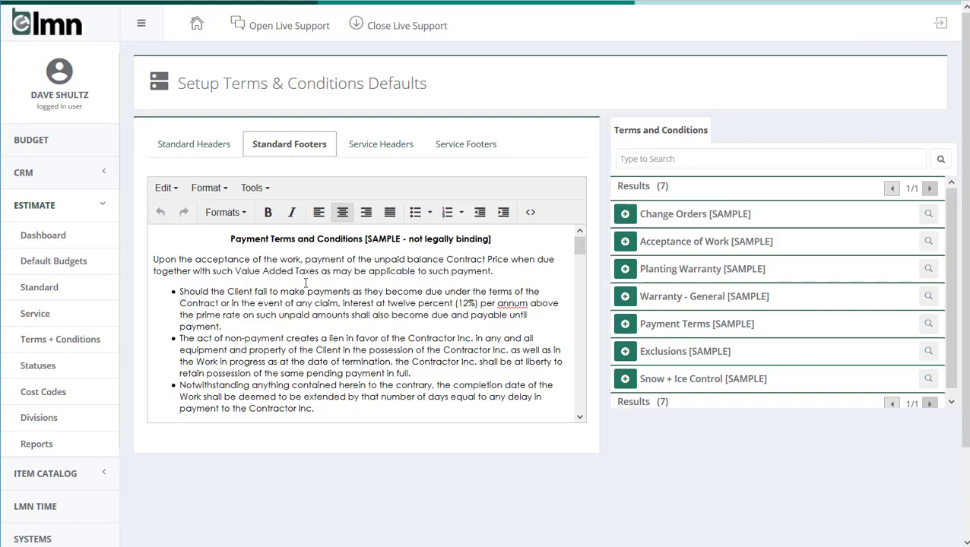
{"action": "left_click_drag", "start_coordinate": [231, 239], "coordinate": [266, 259]}
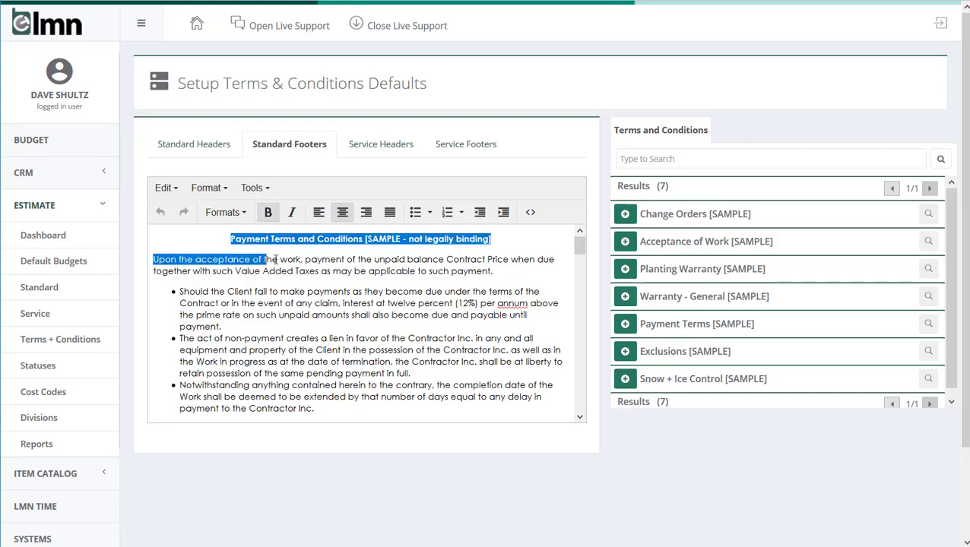
{"action": "scroll", "scroll_direction": "down", "scroll_amount": 3}
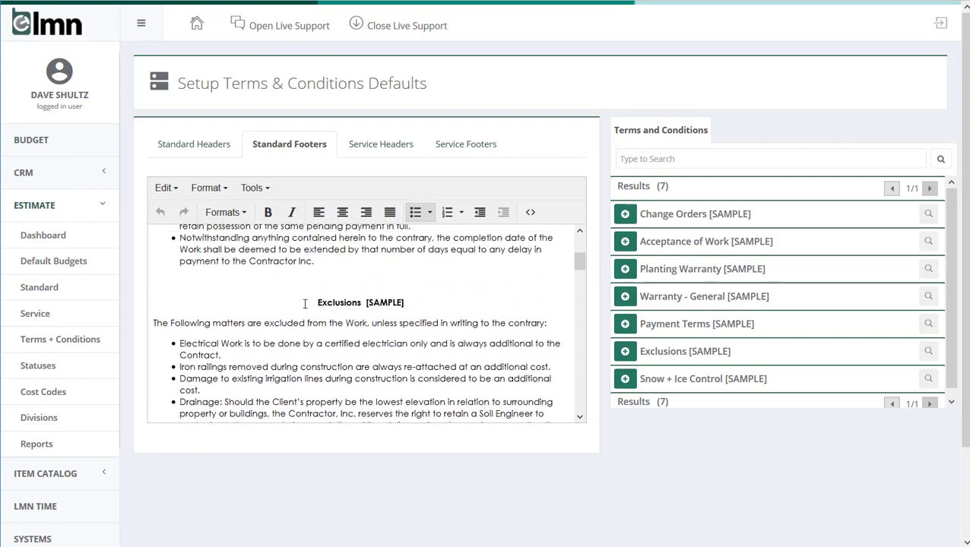
{"action": "scroll", "scroll_direction": "down", "scroll_amount": 3}
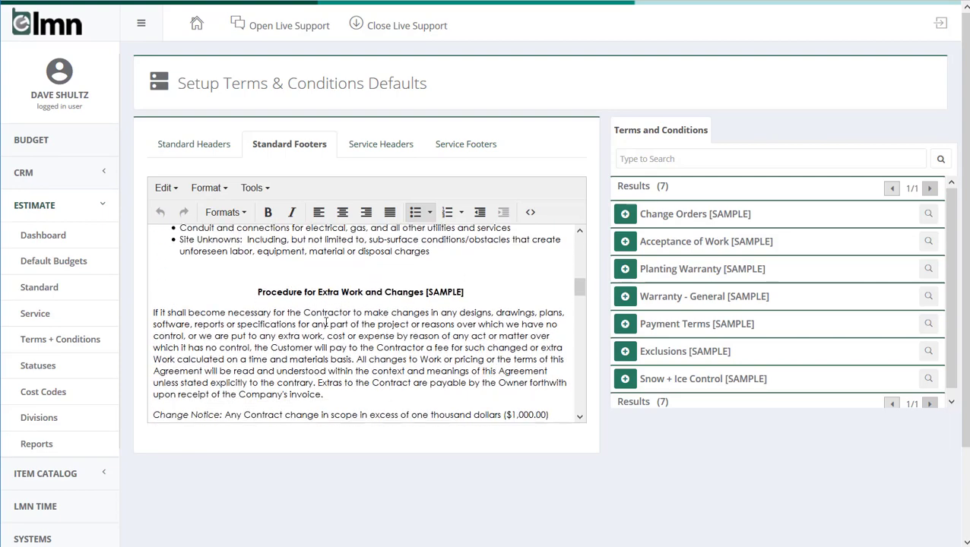
{"action": "scroll", "scroll_direction": "down", "scroll_amount": 3}
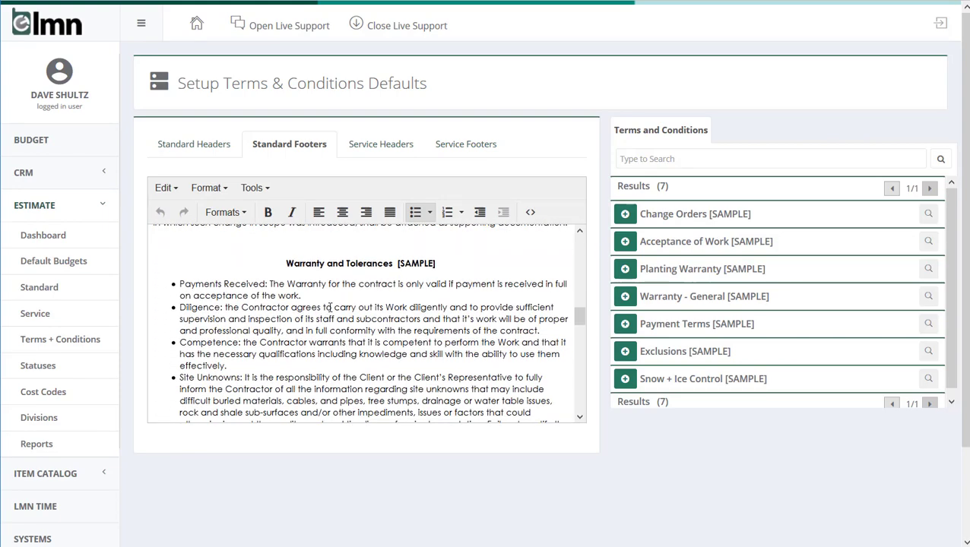
{"action": "scroll", "scroll_direction": "down", "scroll_amount": 3}
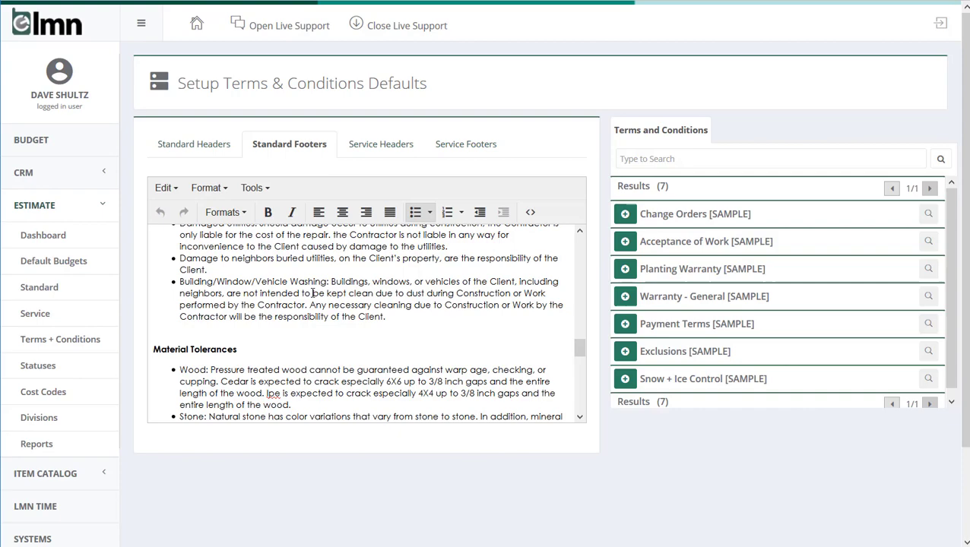
{"action": "scroll", "scroll_direction": "down", "scroll_amount": 3}
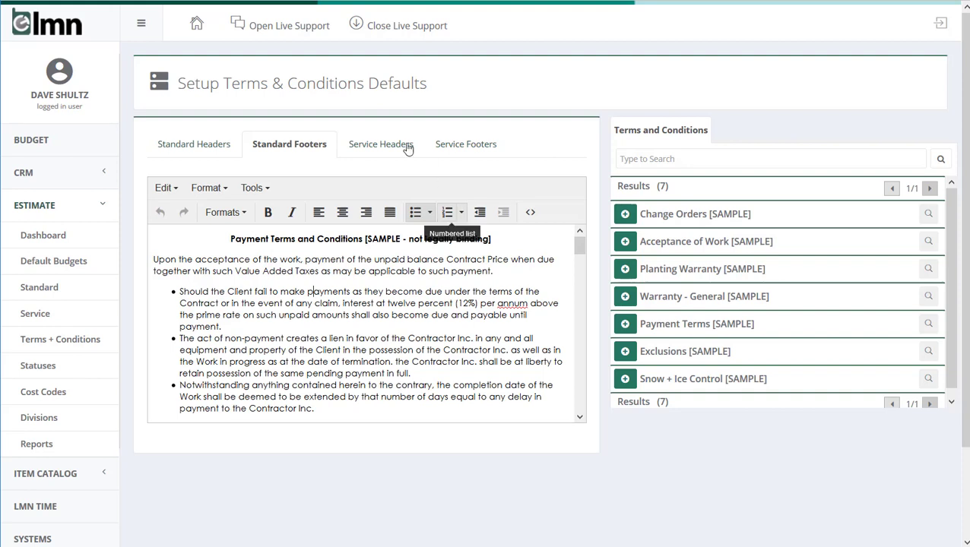
- Review the empty service header and the sample grounds-maintenance service footer
{"action": "left_click", "coordinate": [378, 143]}
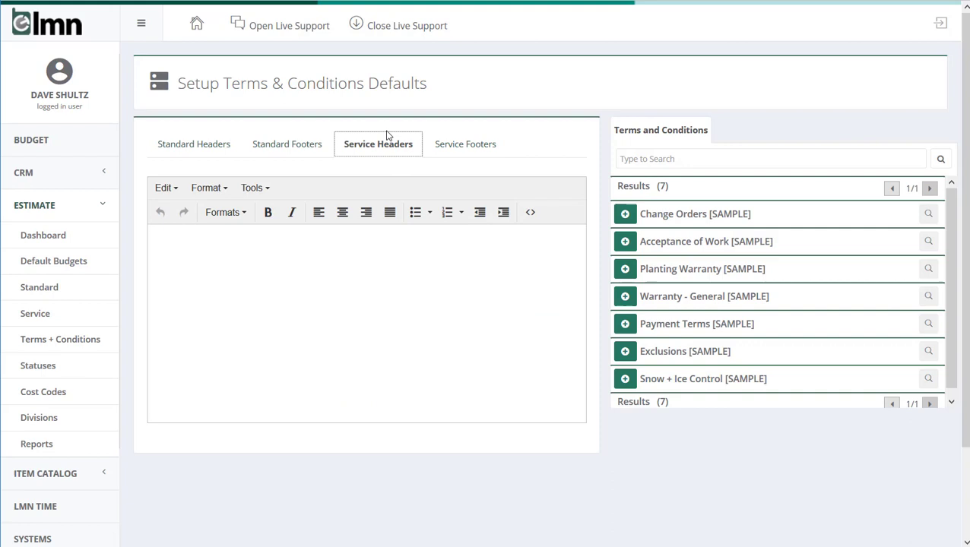
{"action": "left_click", "coordinate": [463, 144]}
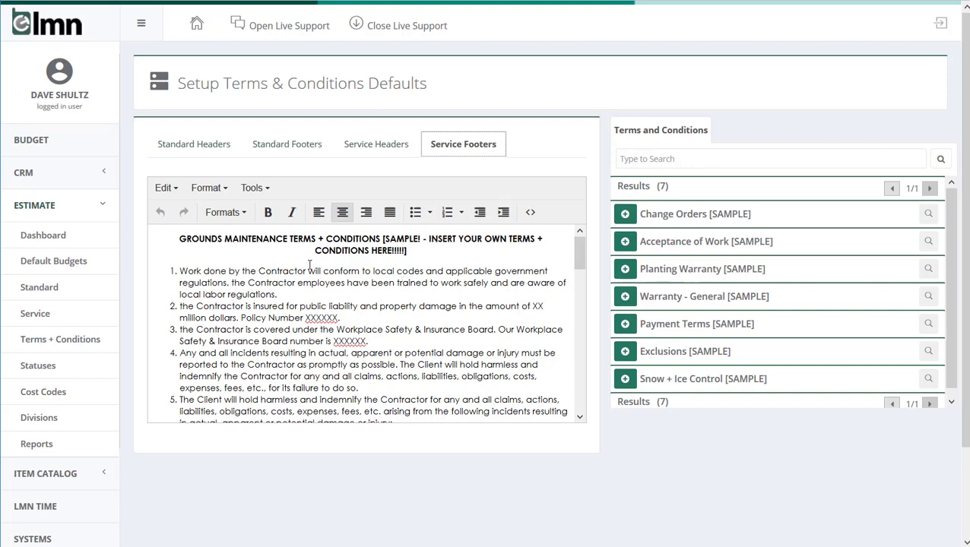
{"action": "scroll", "scroll_direction": "down", "scroll_amount": 3}
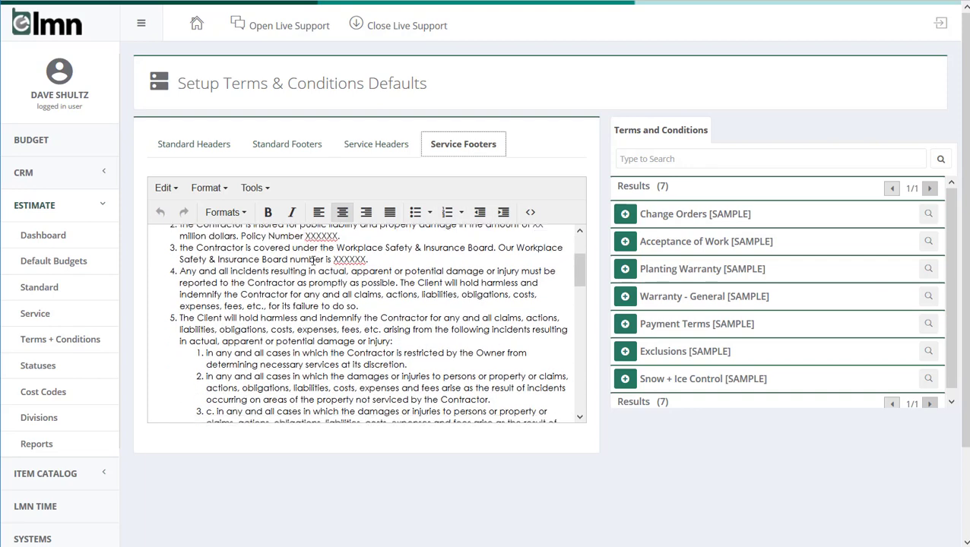
{"action": "scroll", "scroll_direction": "down", "scroll_amount": 3}
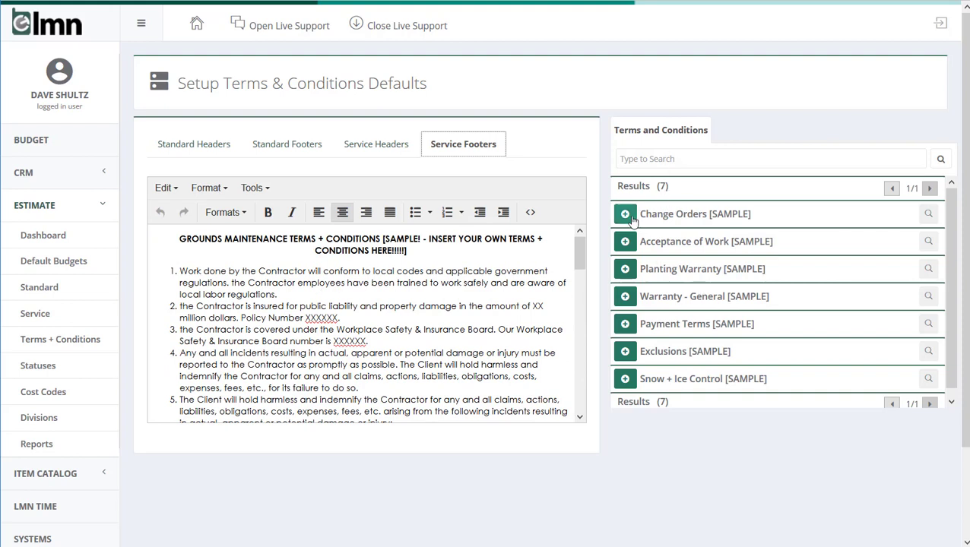
{"action": "mouse_move", "coordinate": [625, 296]}
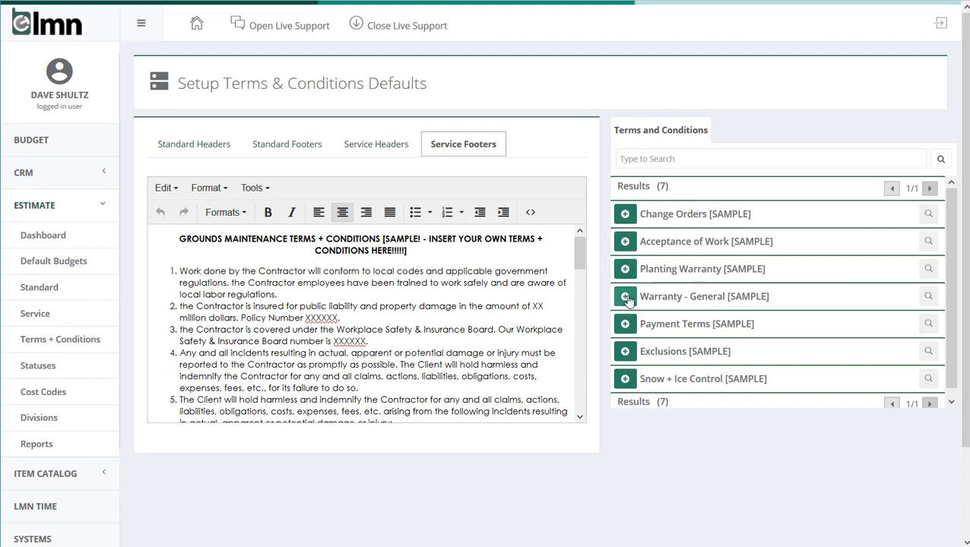
{"action": "mouse_move", "coordinate": [637, 326]}
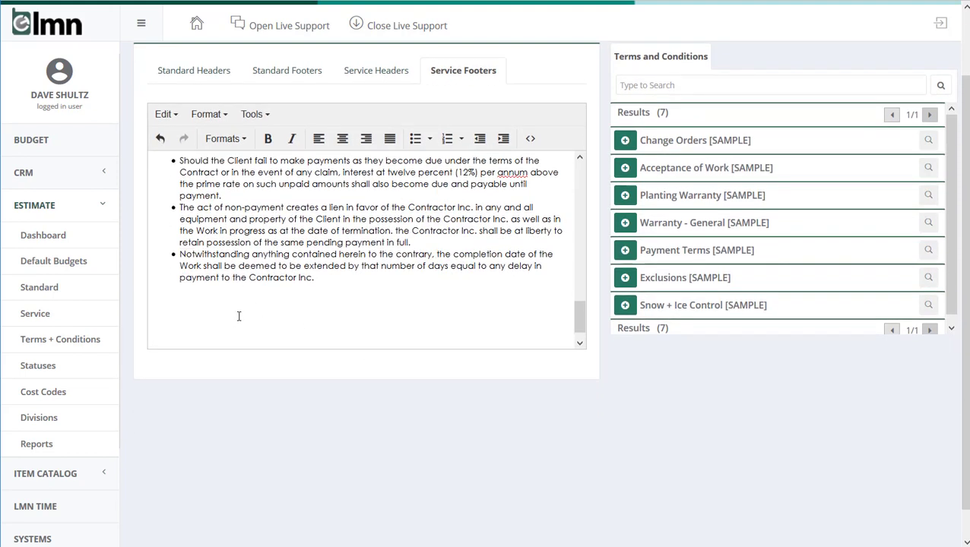
- Save the updated header and footer defaults and get the success confirmation
{"action": "left_click", "coordinate": [342, 139]}
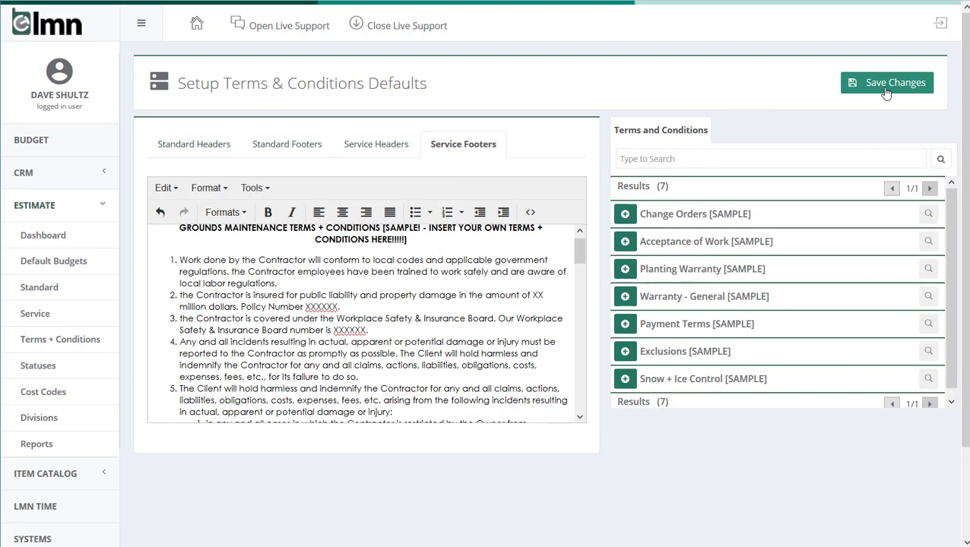
{"action": "left_click", "coordinate": [886, 83]}
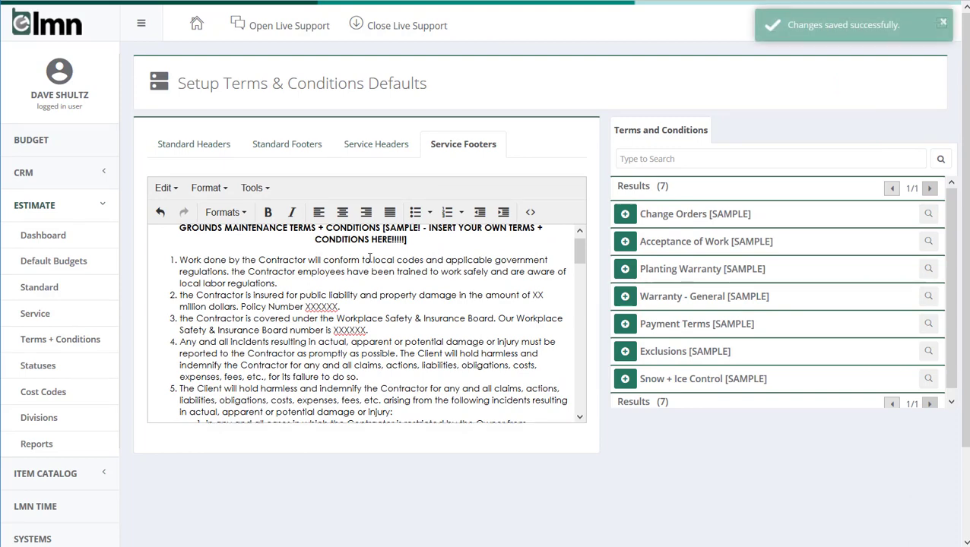